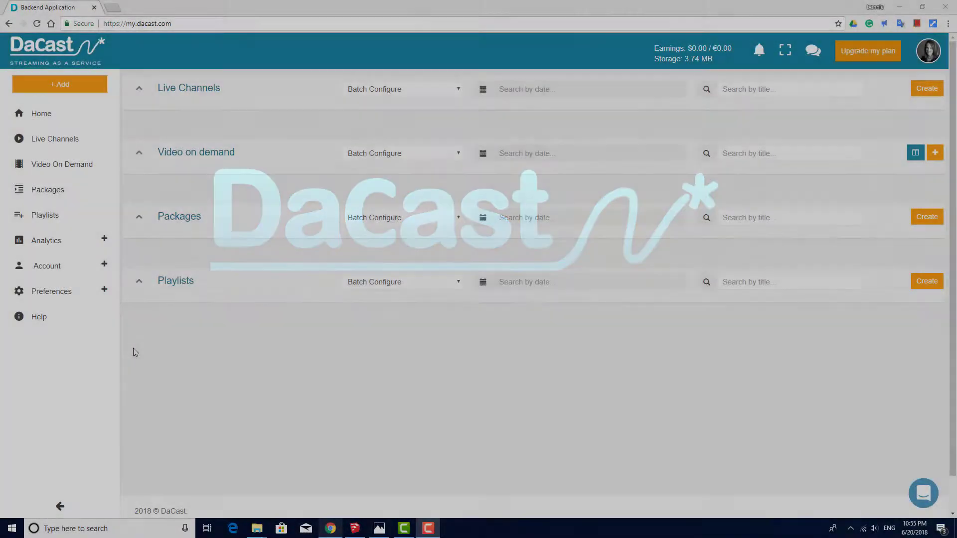
- Show the DaCast Live Channels list with the existing Live Streaming channel
{"action": "left_click", "coordinate": [54, 139]}
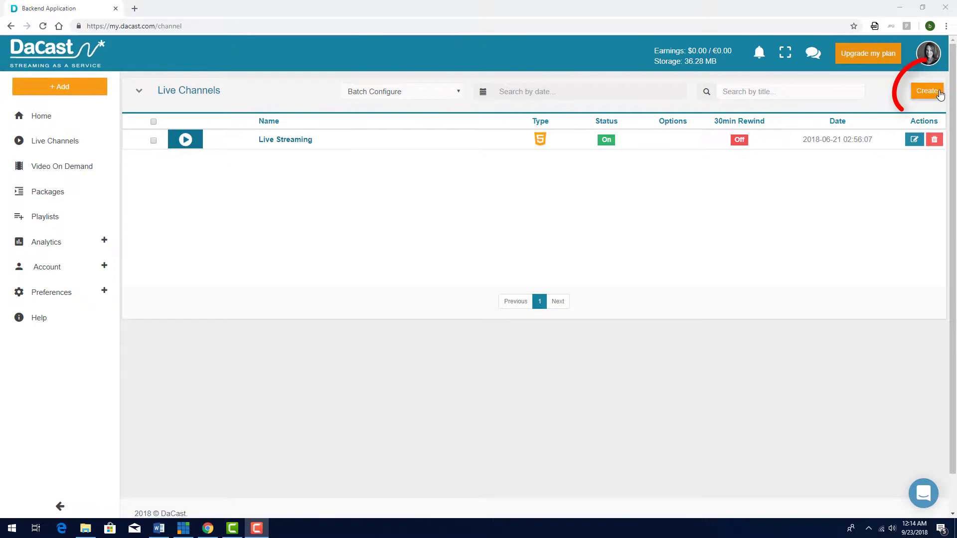
- Create a new HTML5 live channel named Webcam, switched on in the list
{"action": "left_click", "coordinate": [927, 91]}
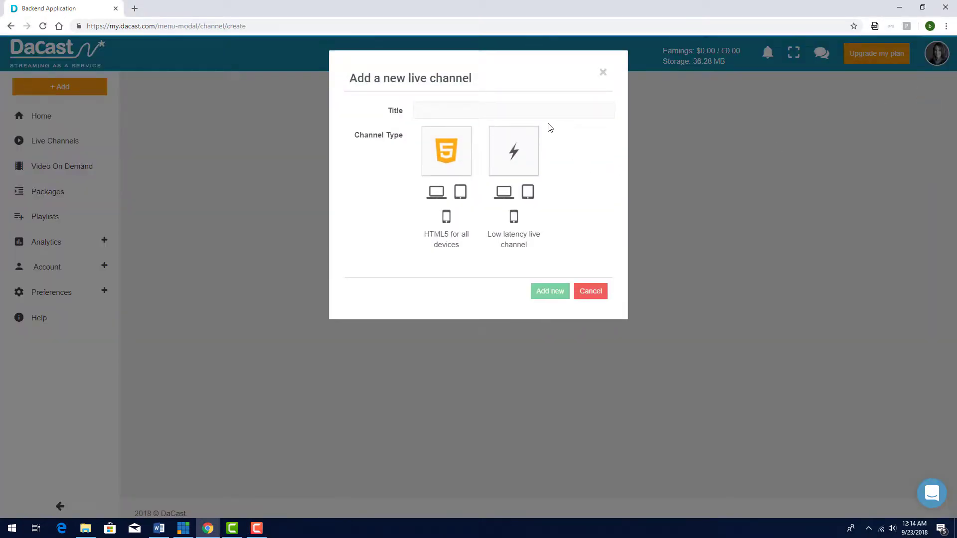
{"action": "type", "text": "Webcam"}
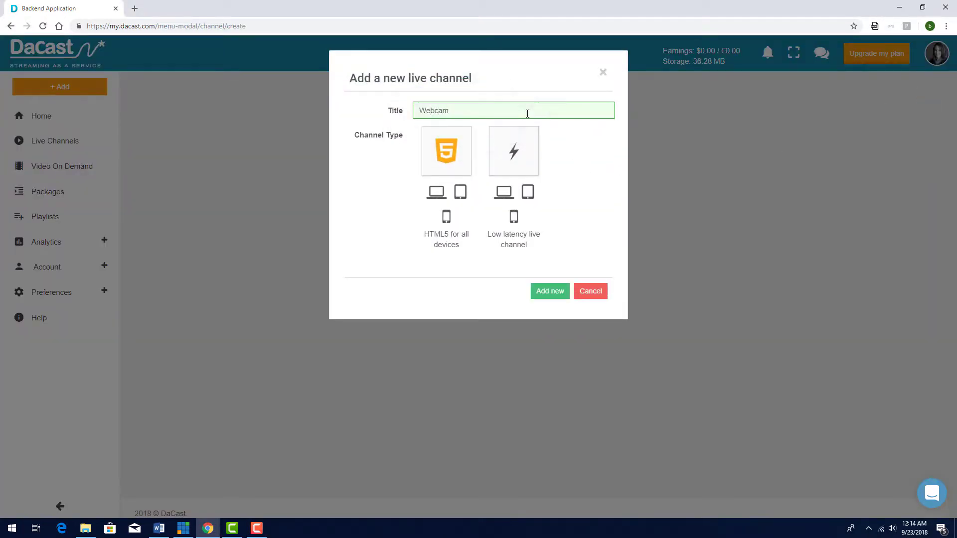
{"action": "left_click", "coordinate": [447, 151]}
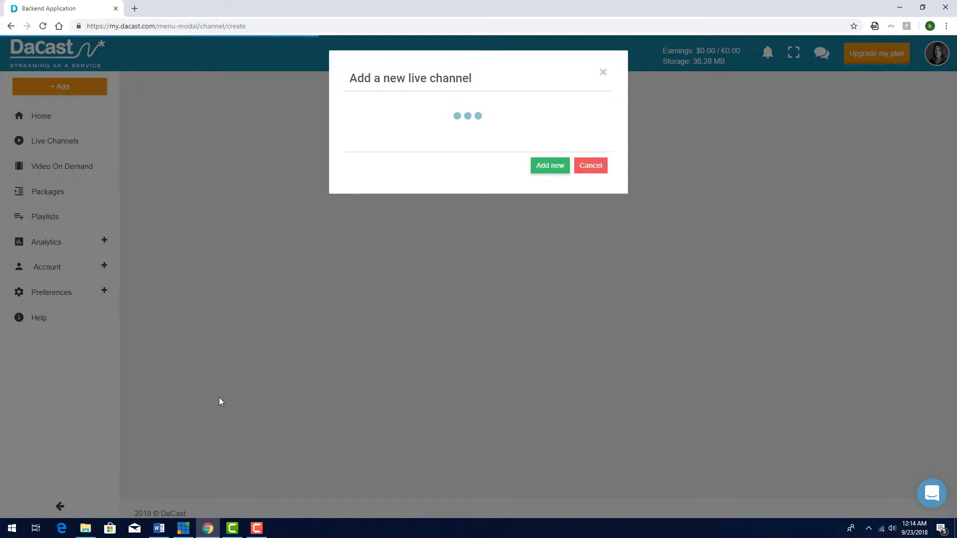
{"action": "left_click", "coordinate": [589, 165]}
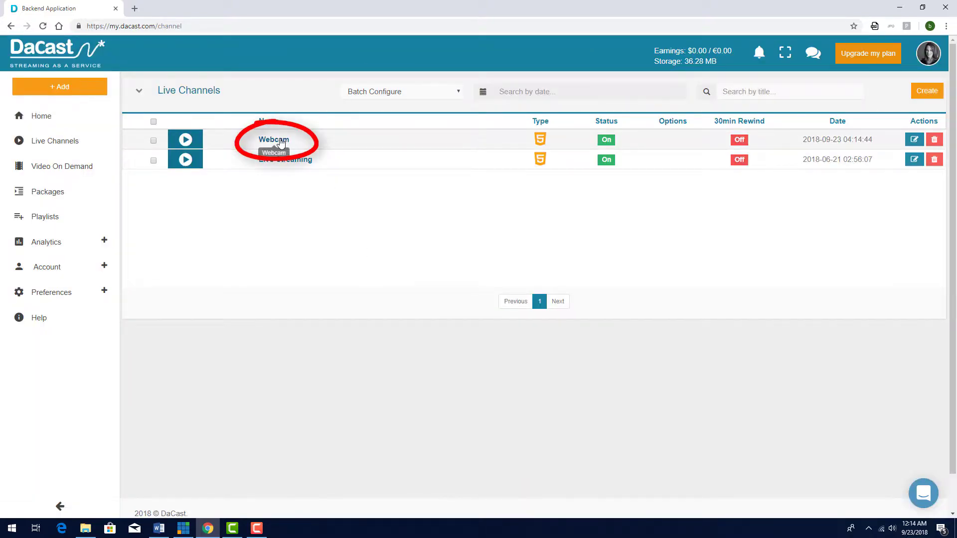
- In the Webcam channel's Encoder Setup, select vMix as the encoder
{"action": "left_click", "coordinate": [273, 139]}
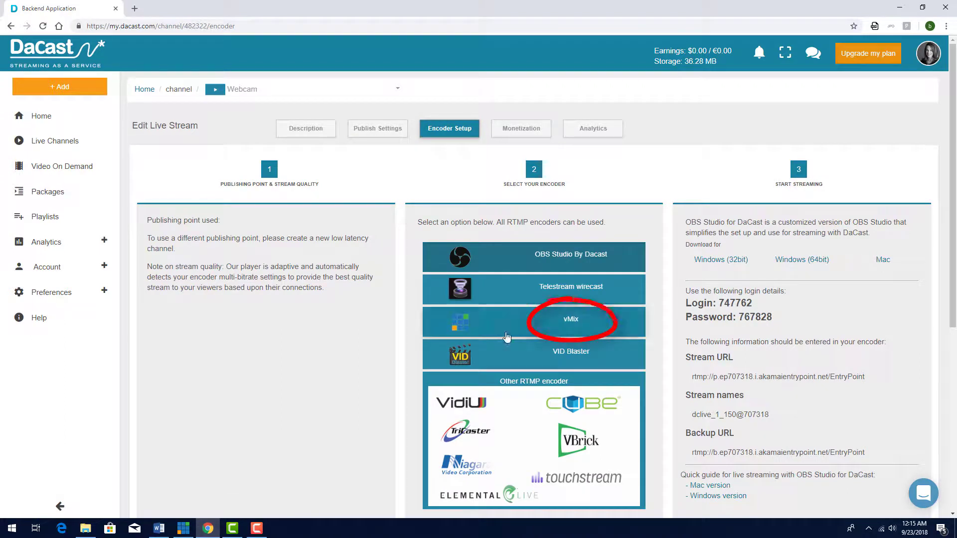
{"action": "left_click", "coordinate": [570, 322]}
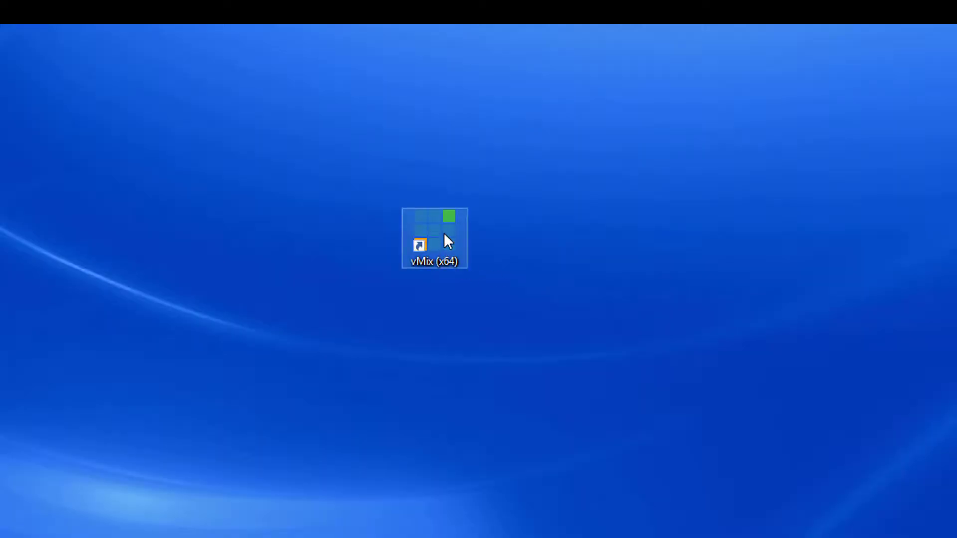
- Launch vMix from the desktop shortcut and bring up Input Select
{"action": "double_click", "coordinate": [433, 244]}
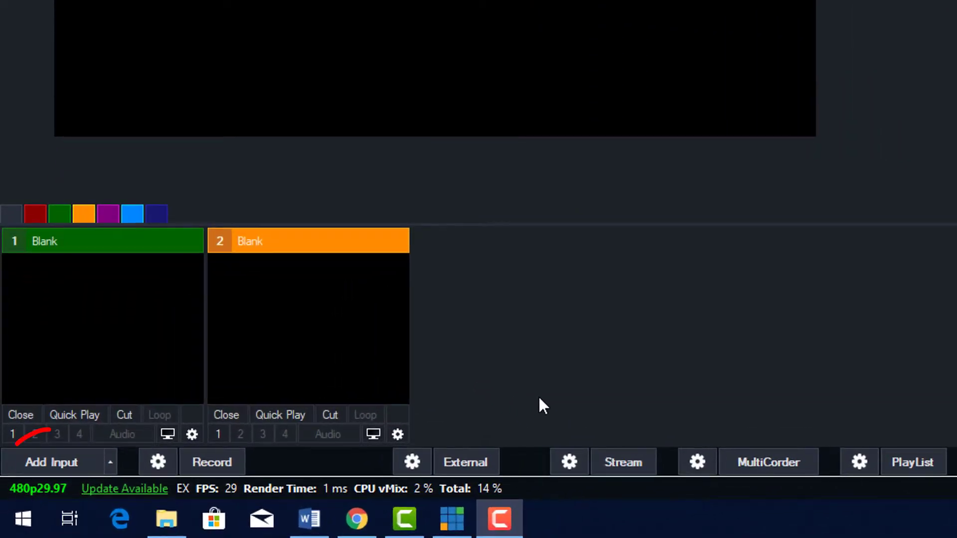
{"action": "left_click", "coordinate": [51, 461]}
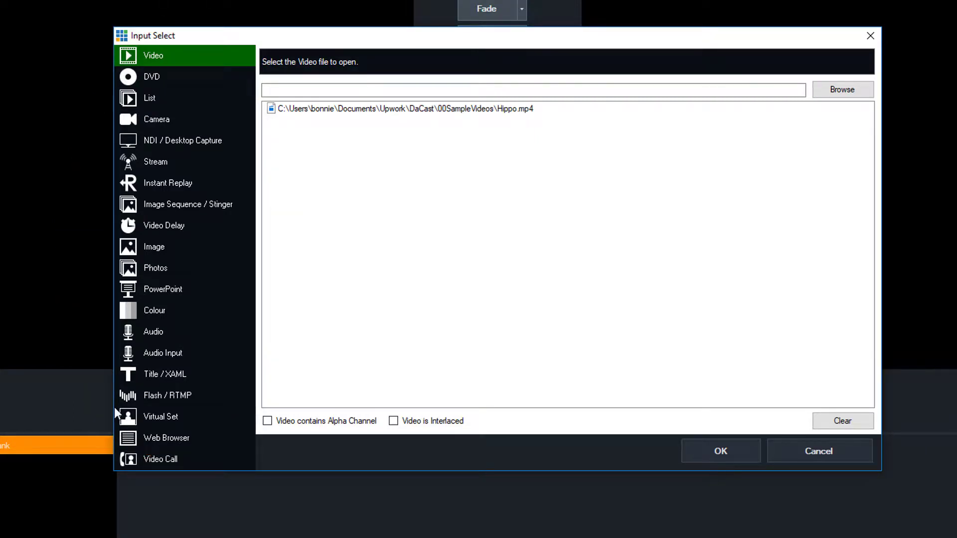
- Add the Logitech HD Webcam C270 camera as the first input with live picture
{"action": "left_click", "coordinate": [157, 119]}
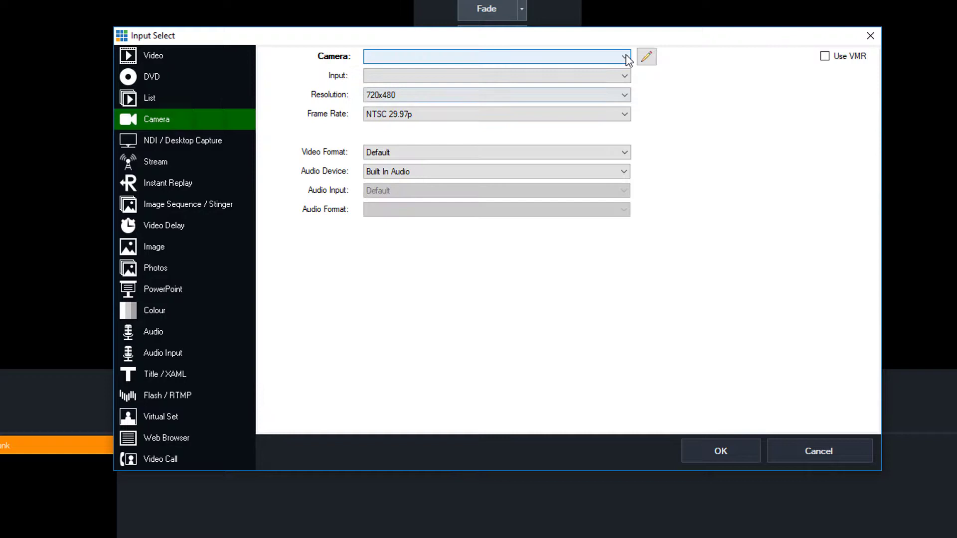
{"action": "left_click", "coordinate": [495, 56]}
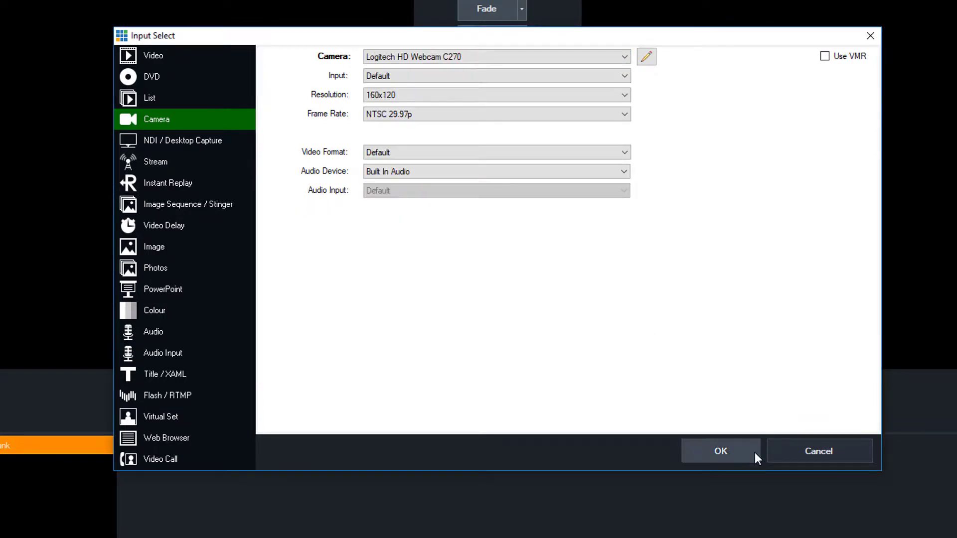
{"action": "left_click", "coordinate": [720, 451]}
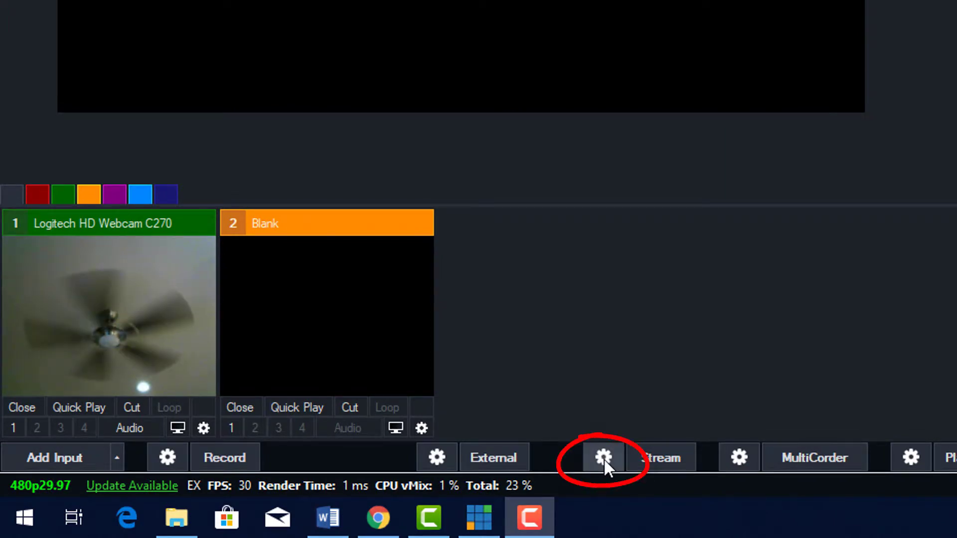
- Log vMix's stream into DaCast, refresh channels and target the Webcam channel
{"action": "left_click", "coordinate": [604, 457]}
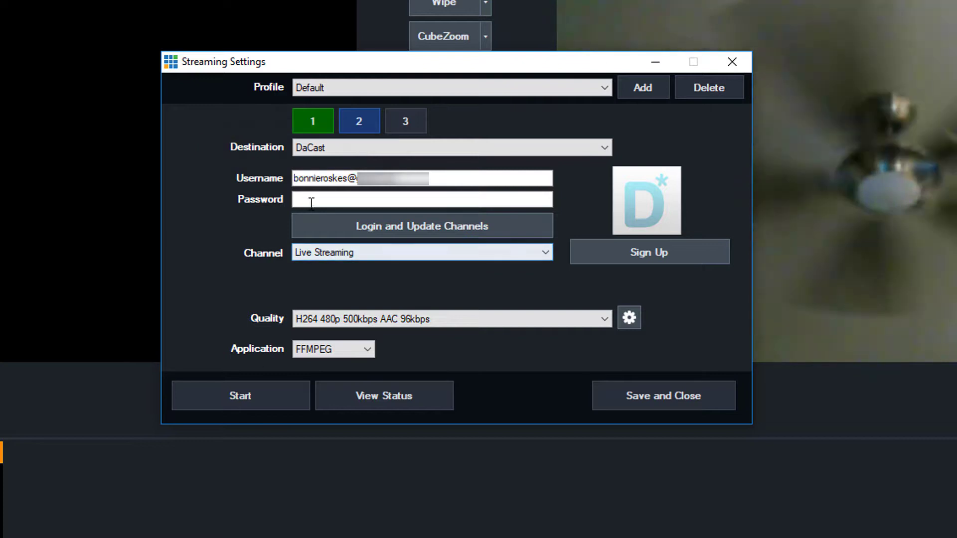
{"action": "type", "text": "1"}
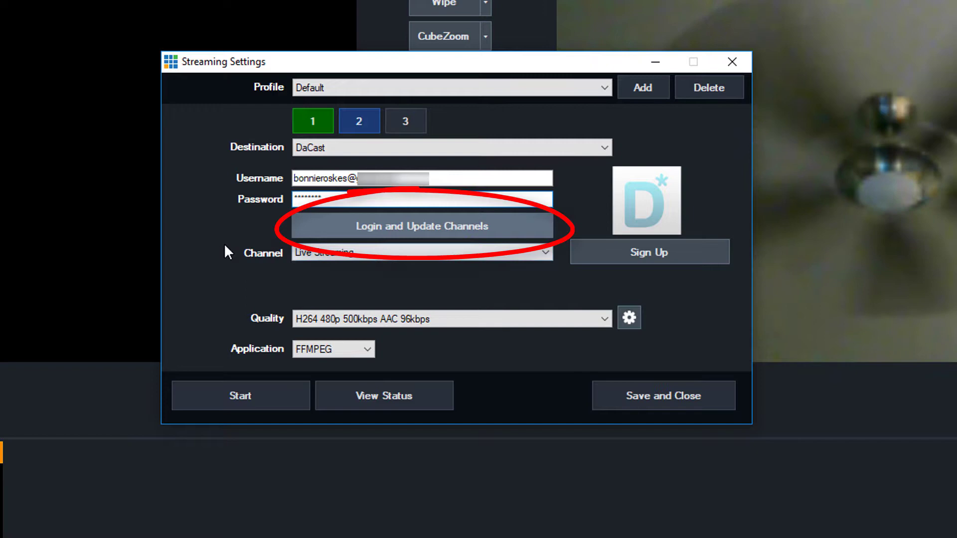
{"action": "left_click", "coordinate": [421, 252]}
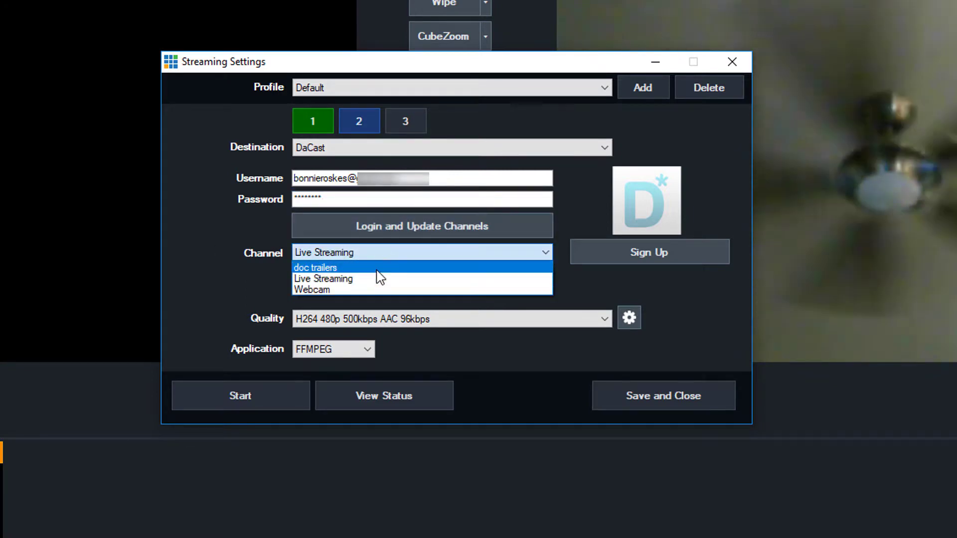
{"action": "left_click", "coordinate": [312, 289]}
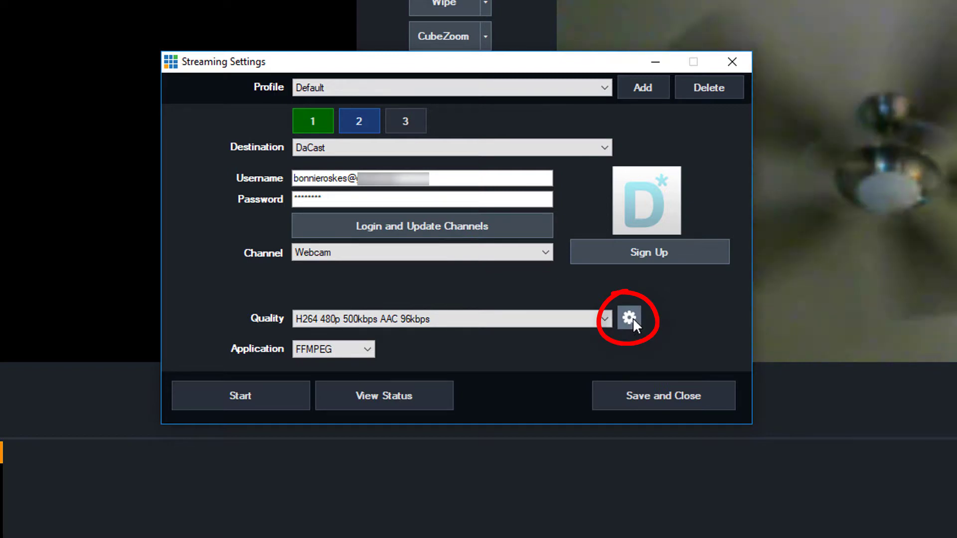
- Save the first stream's quality as 500 kbps video, 854x480, 96 kbps audio
{"action": "left_click", "coordinate": [631, 318]}
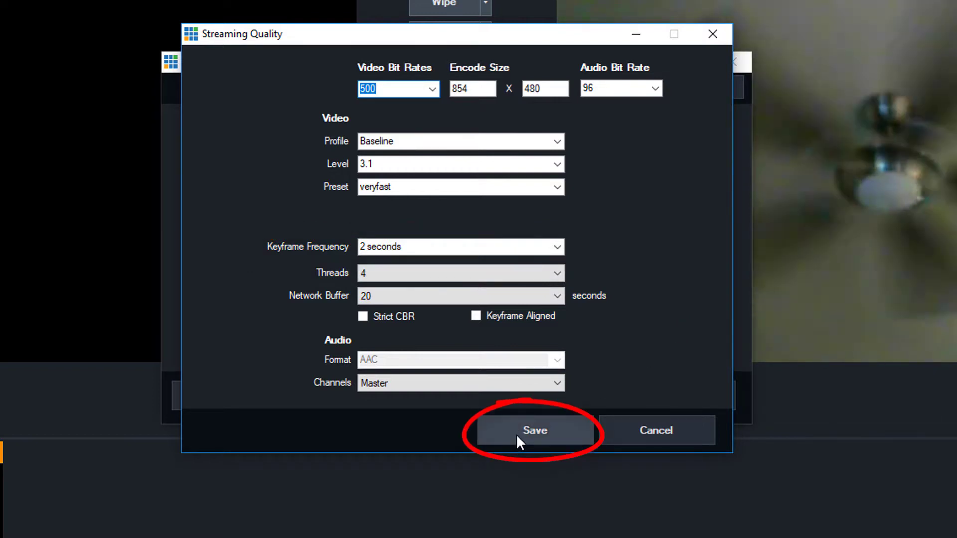
{"action": "left_click", "coordinate": [535, 431]}
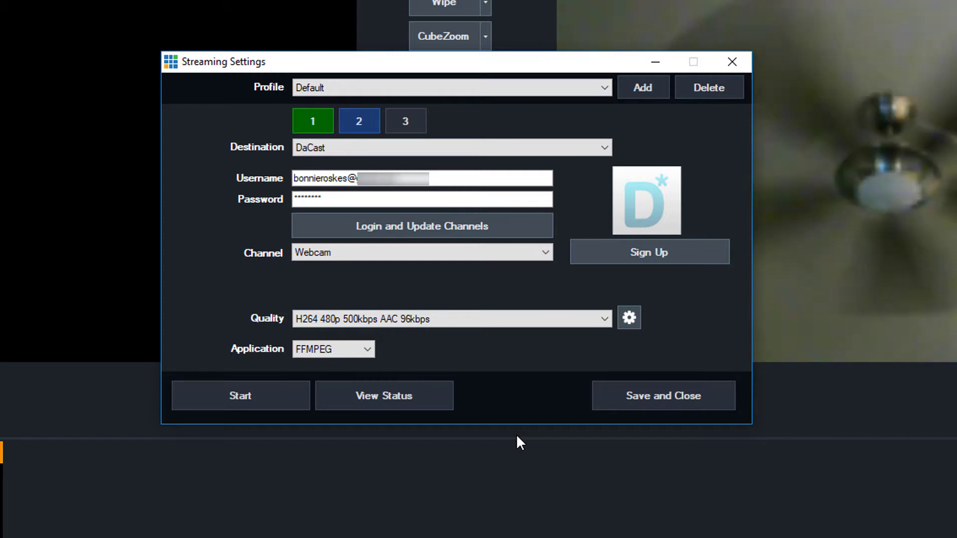
{"action": "left_click", "coordinate": [359, 120]}
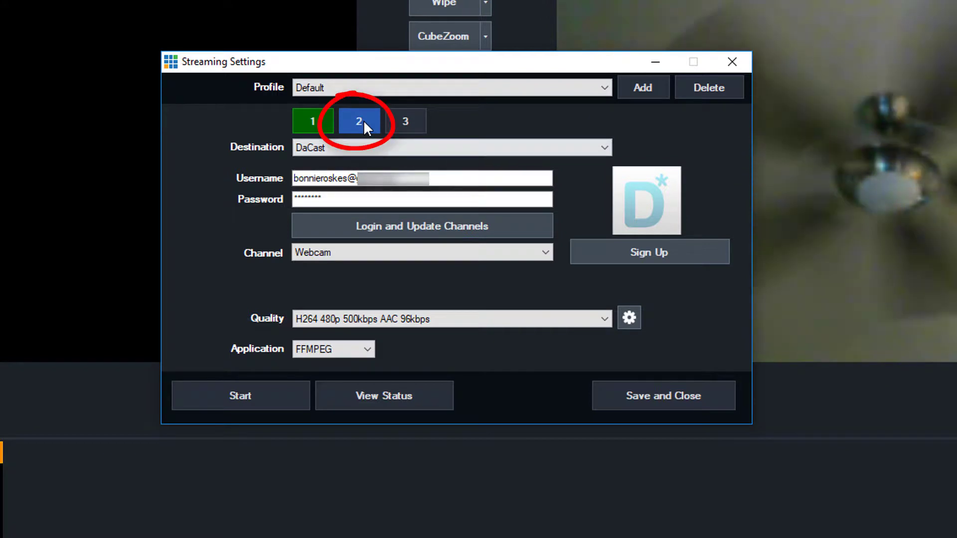
- Point stream 2 at a custom RTMP server with DaCast's entrypoint URL and name dclive_1_150@707318
{"action": "left_click", "coordinate": [359, 121]}
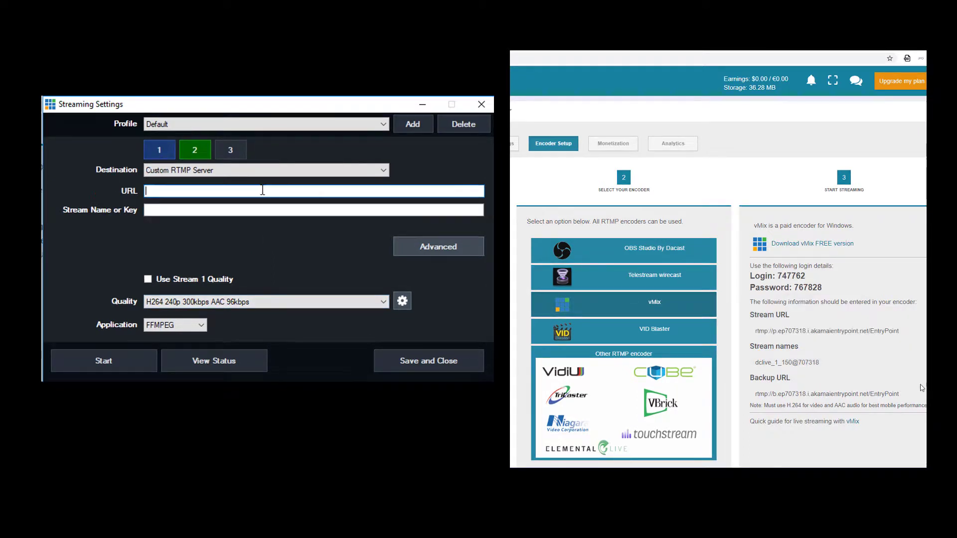
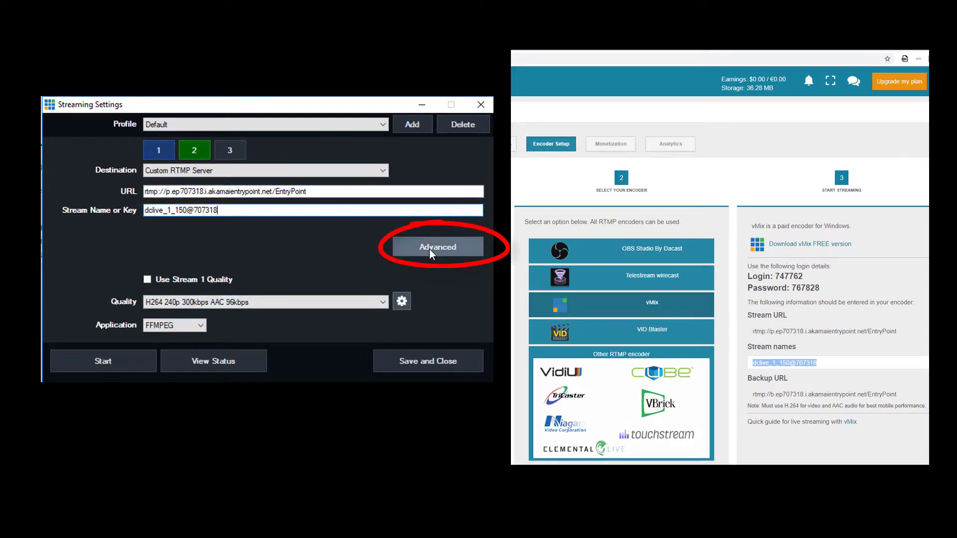
- Enter the DaCast encoder login and password for the second stream under Advanced
{"action": "left_click", "coordinate": [436, 246]}
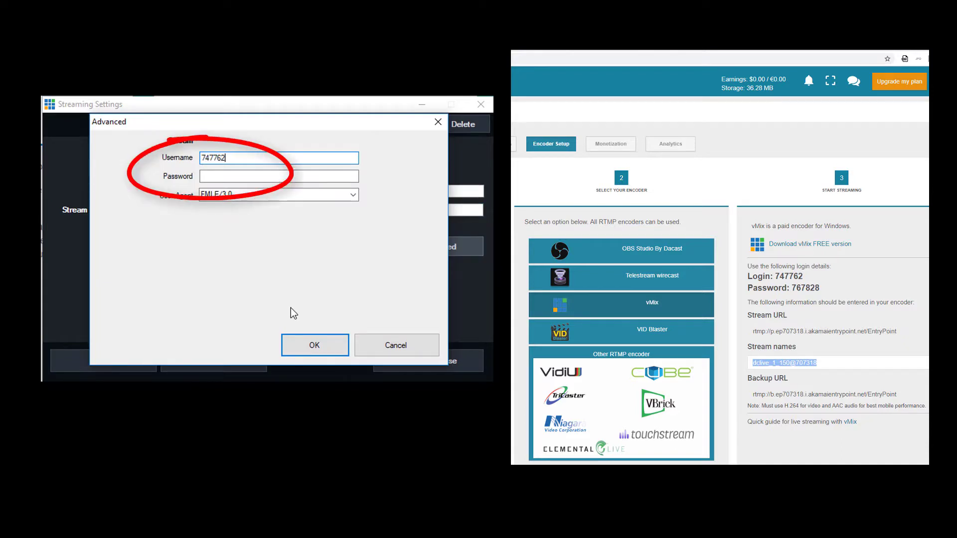
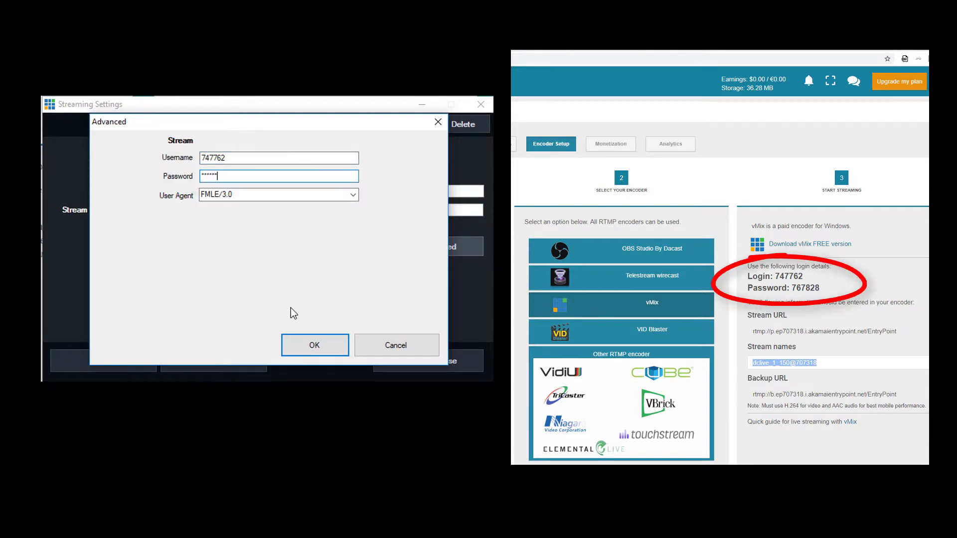
{"action": "left_click", "coordinate": [314, 345]}
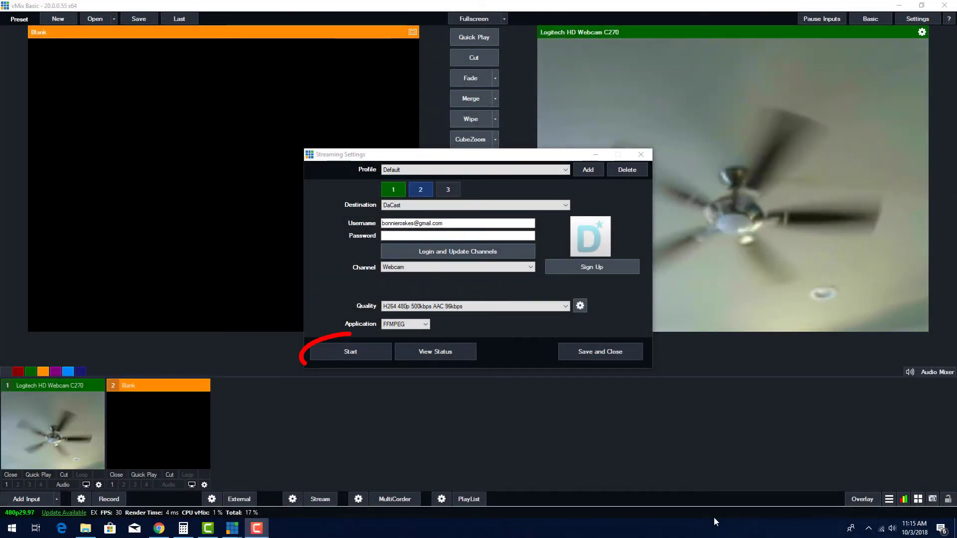
{"action": "mouse_move", "coordinate": [709, 519]}
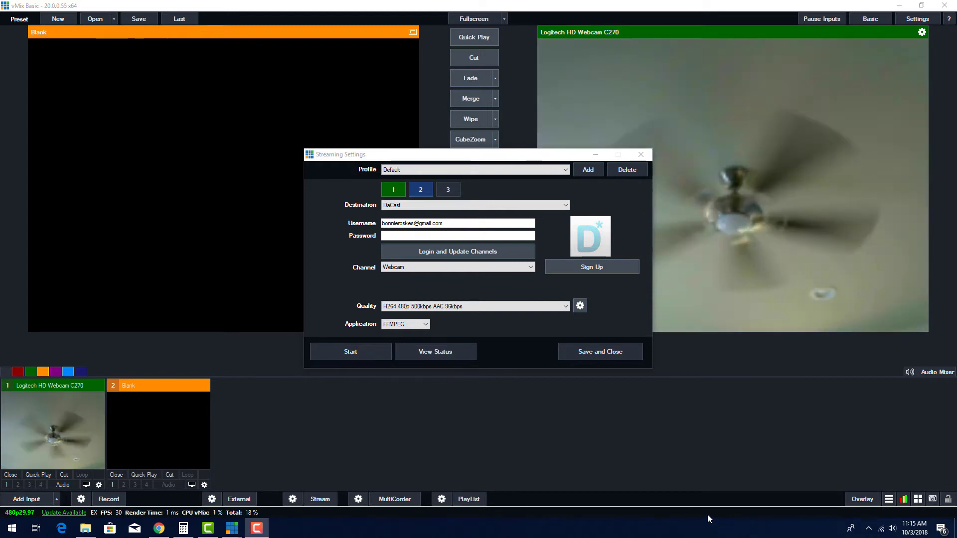
- Start sending both webcam streams to DaCast
{"action": "left_click", "coordinate": [600, 352]}
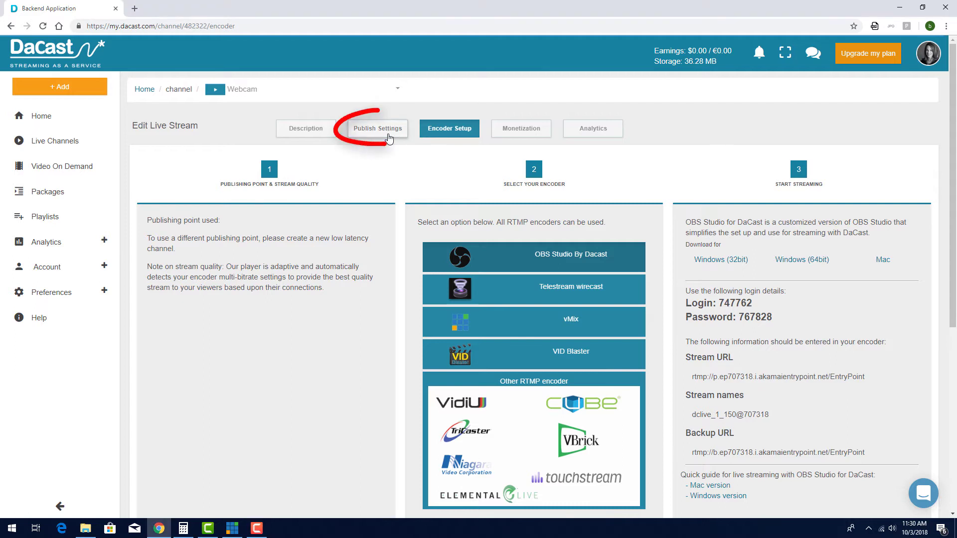
- Preview the Webcam channel's live stream from its Publish Settings, showing the ceiling-fan feed
{"action": "left_click", "coordinate": [377, 128]}
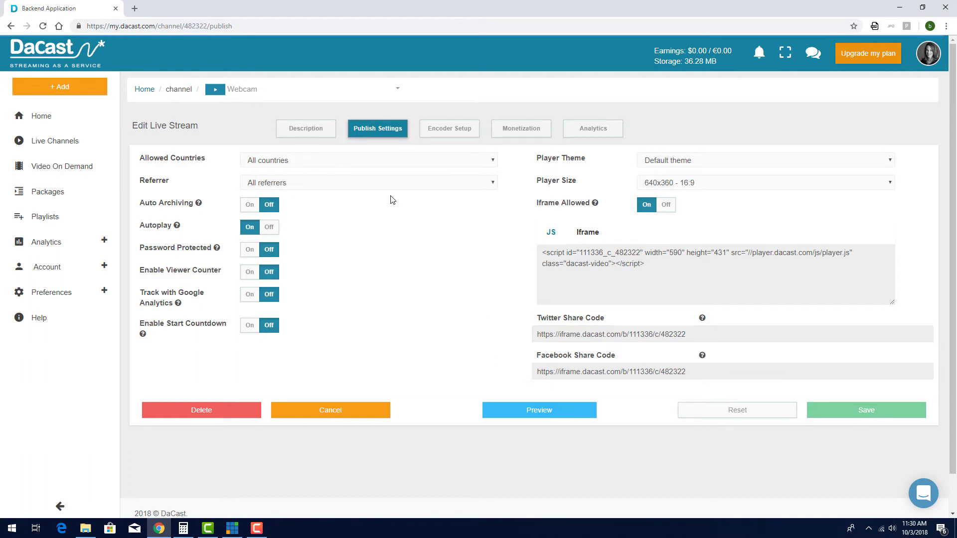
{"action": "left_click", "coordinate": [540, 409]}
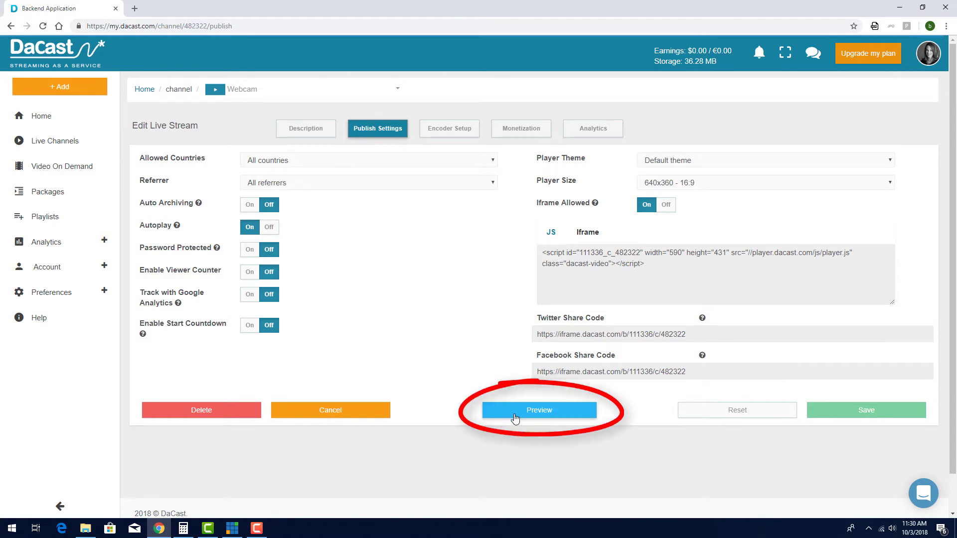
{"action": "left_click", "coordinate": [539, 410]}
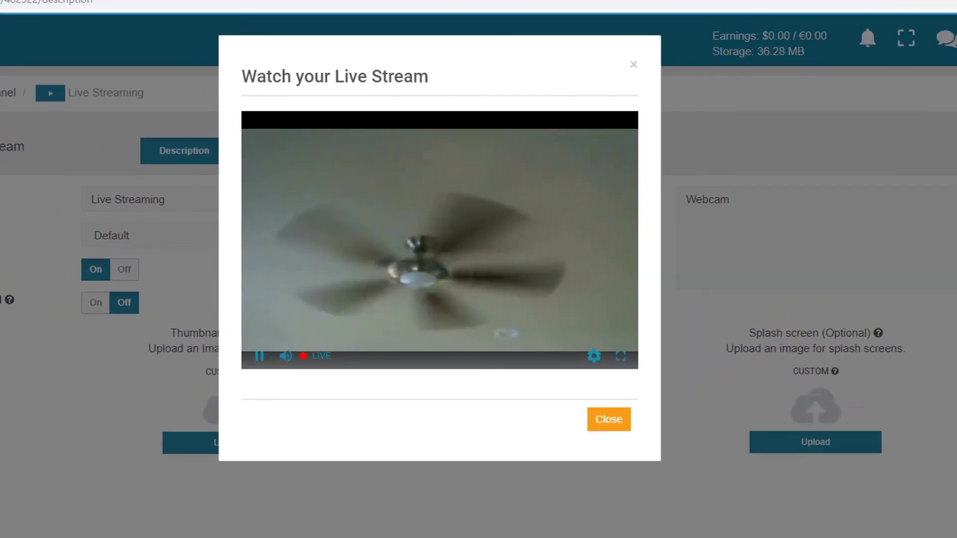
- View the live player's stream quality options, then show the 24/7 Support menu
{"action": "left_click", "coordinate": [594, 356]}
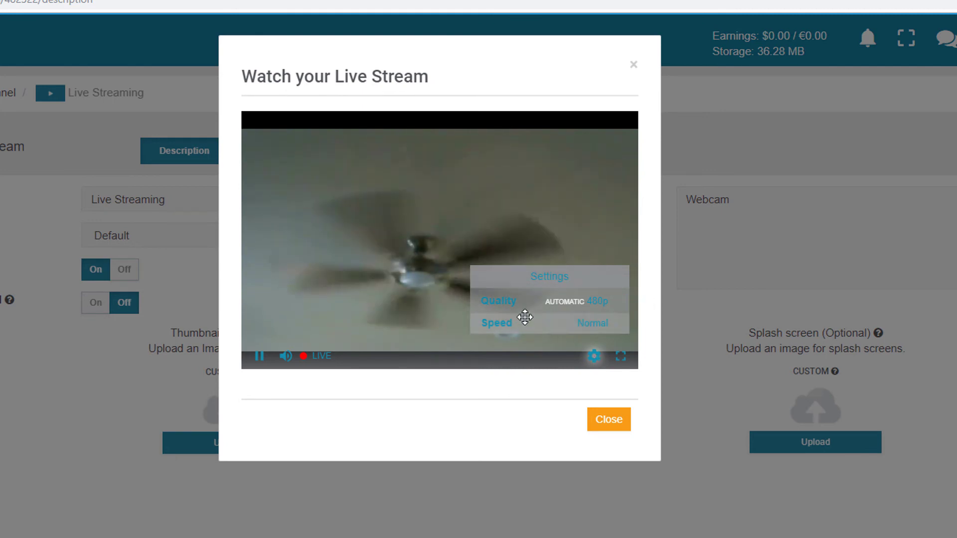
{"action": "left_click", "coordinate": [499, 300]}
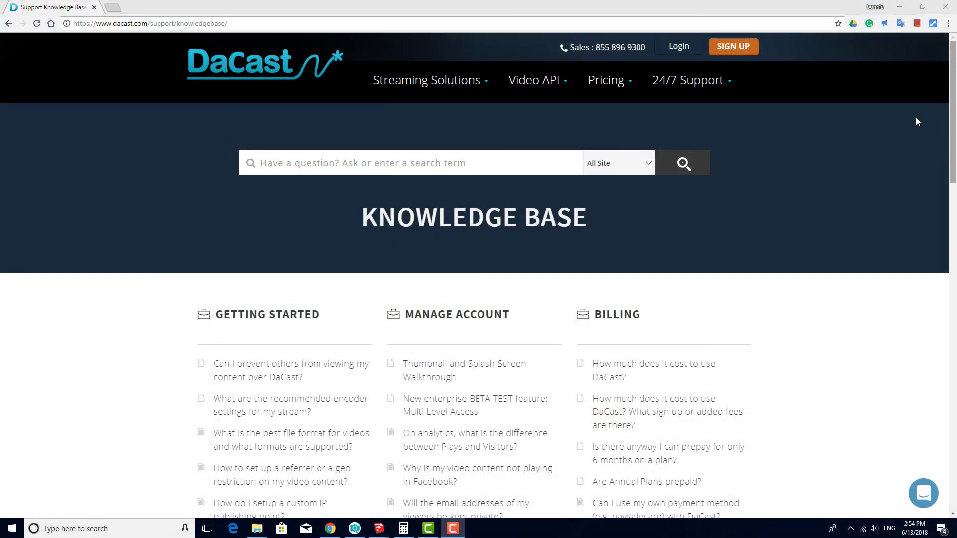
{"action": "left_click", "coordinate": [690, 80]}
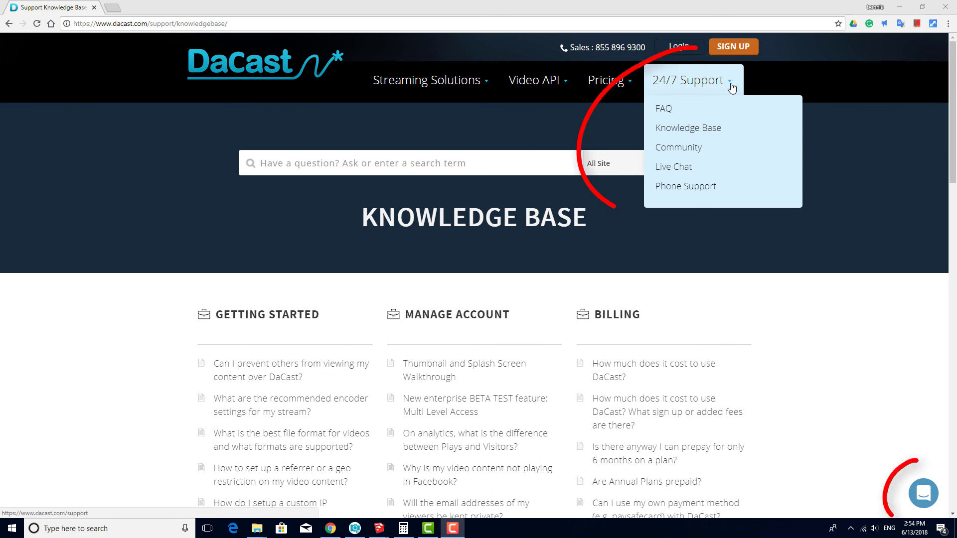